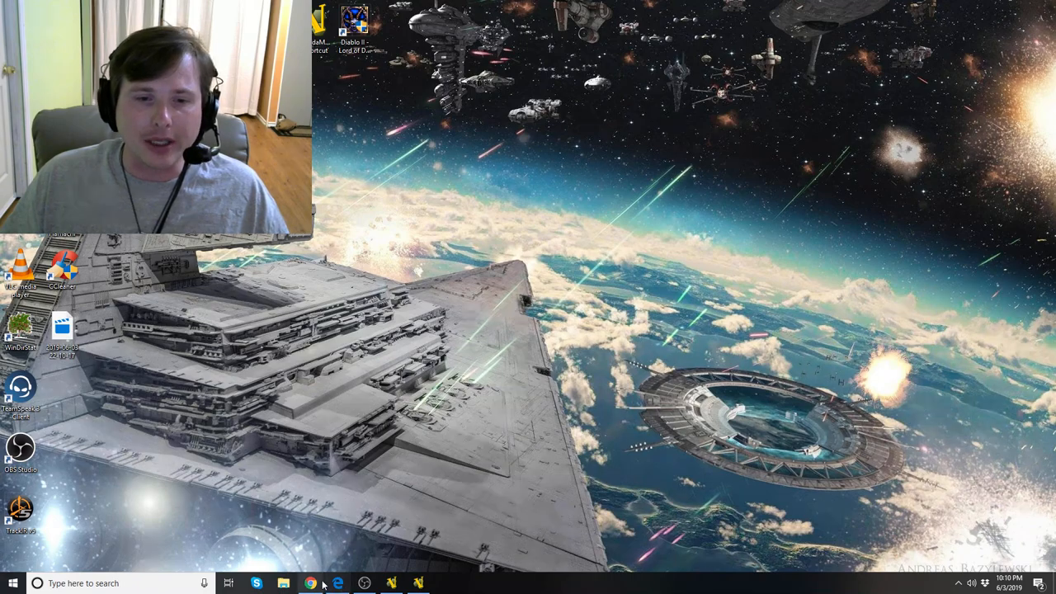
- Launch Chrome from the taskbar to reach the Star Wars Armada Wiki
click(418, 581)
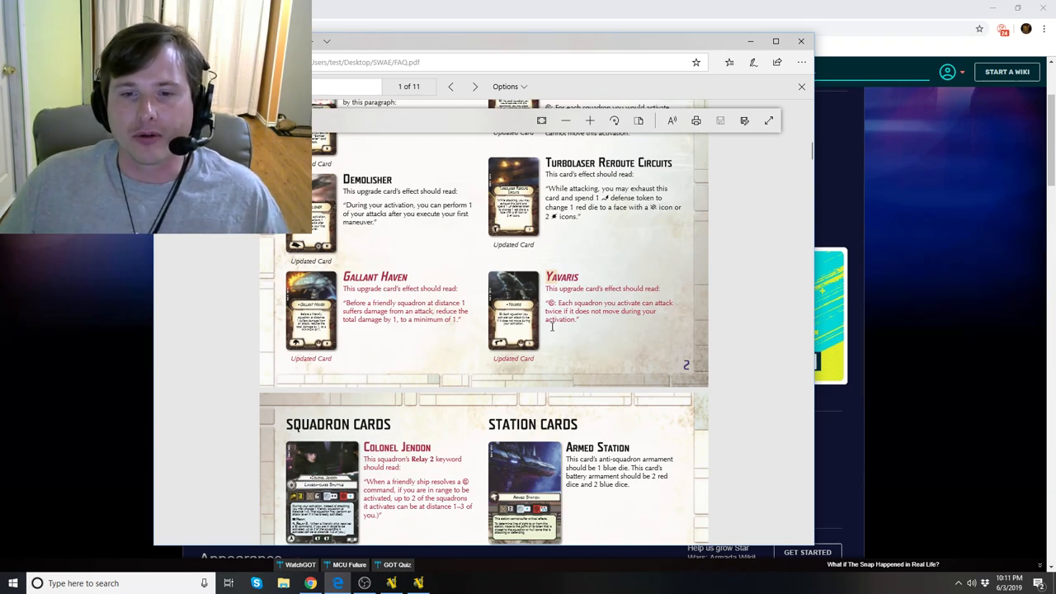
mouse_move(566, 344)
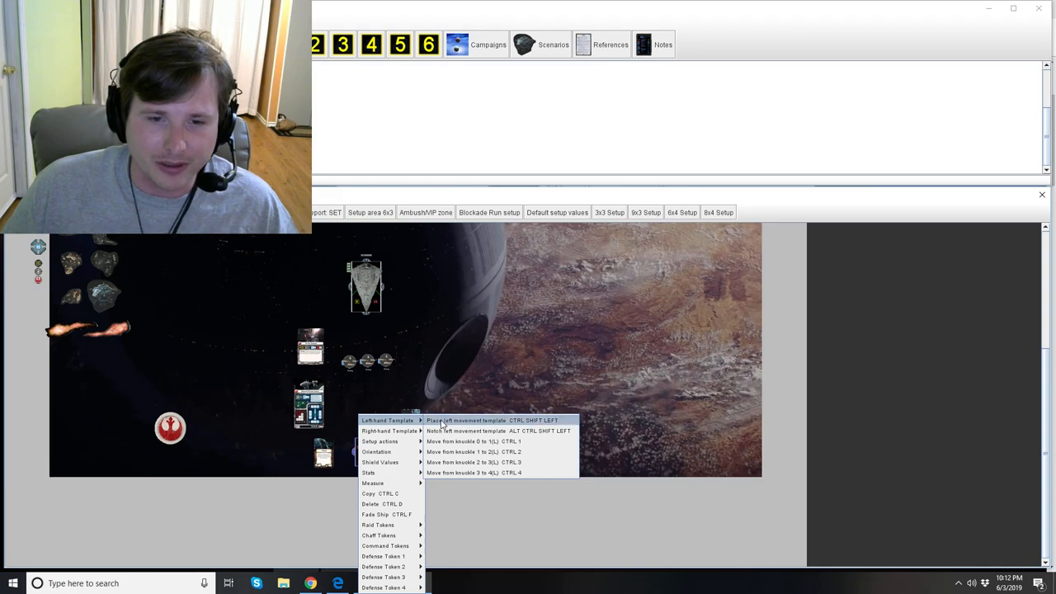
- Bring the VASSAL window with the Star Destroyer and Rebel fleet to the front
click(473, 420)
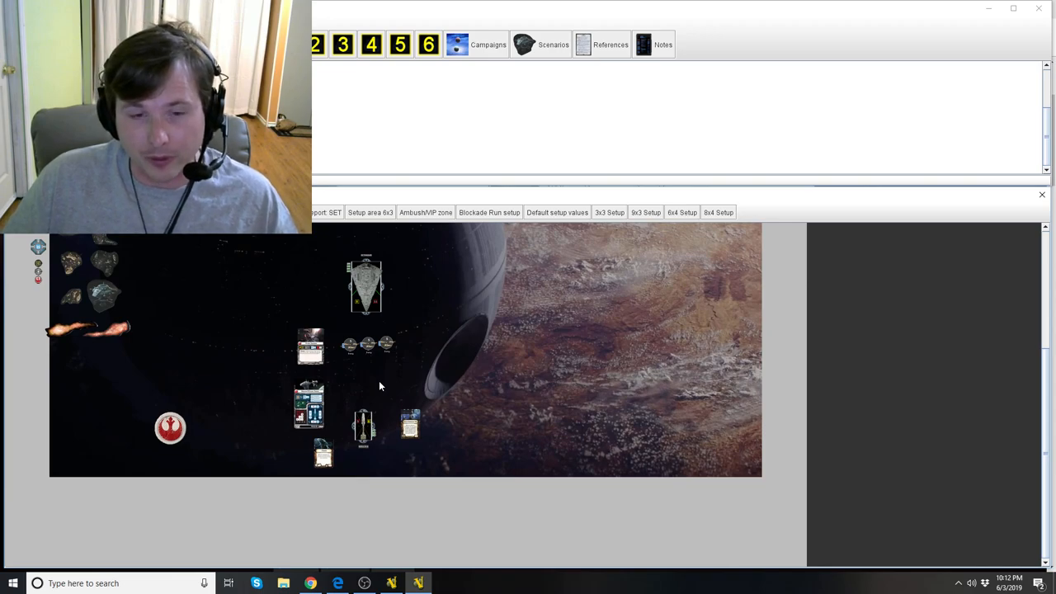
mouse_move(379, 365)
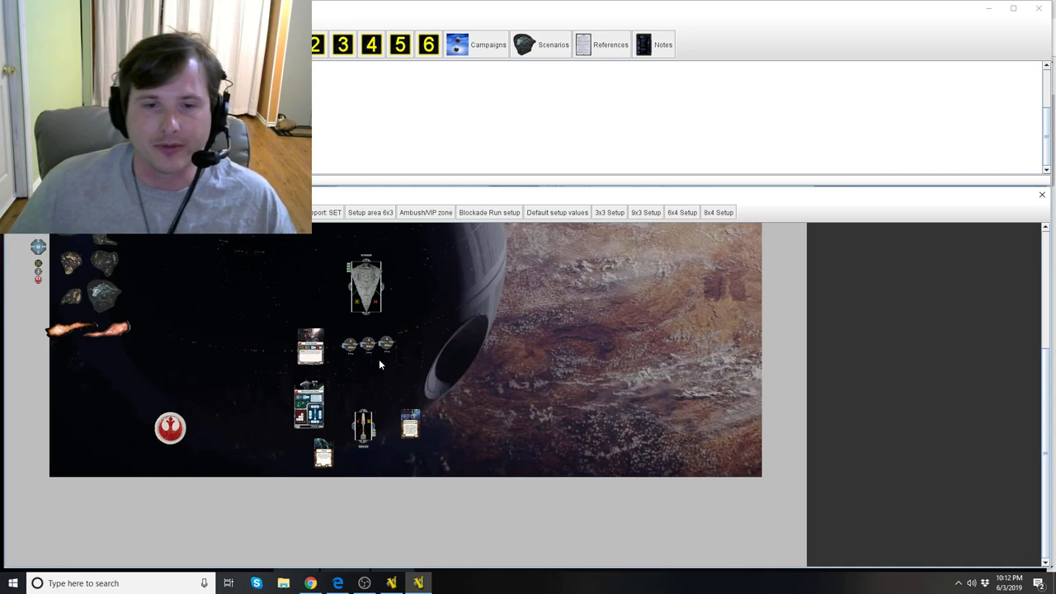
mouse_move(375, 562)
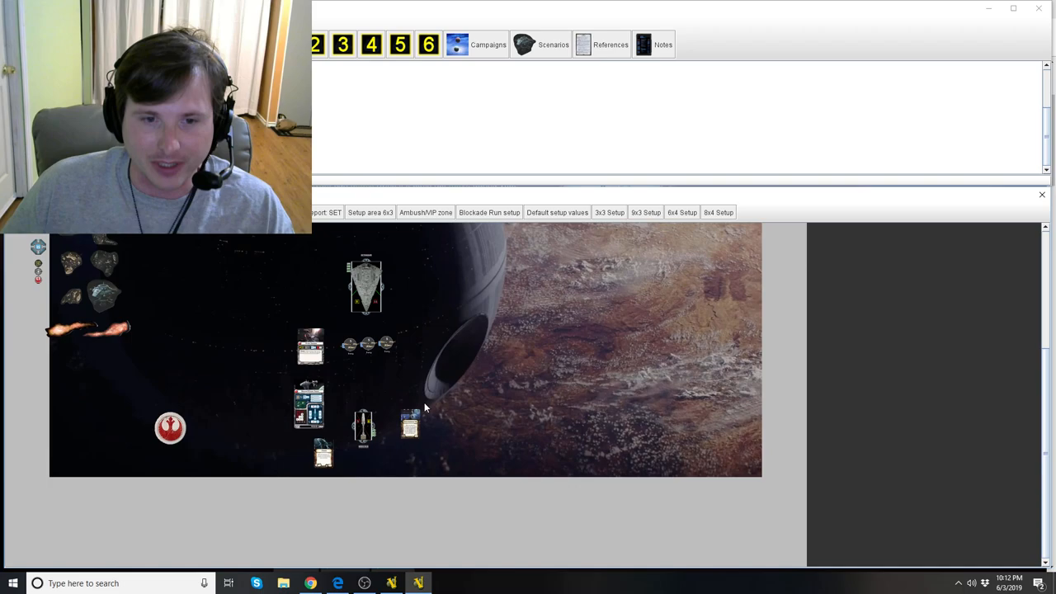
mouse_move(448, 396)
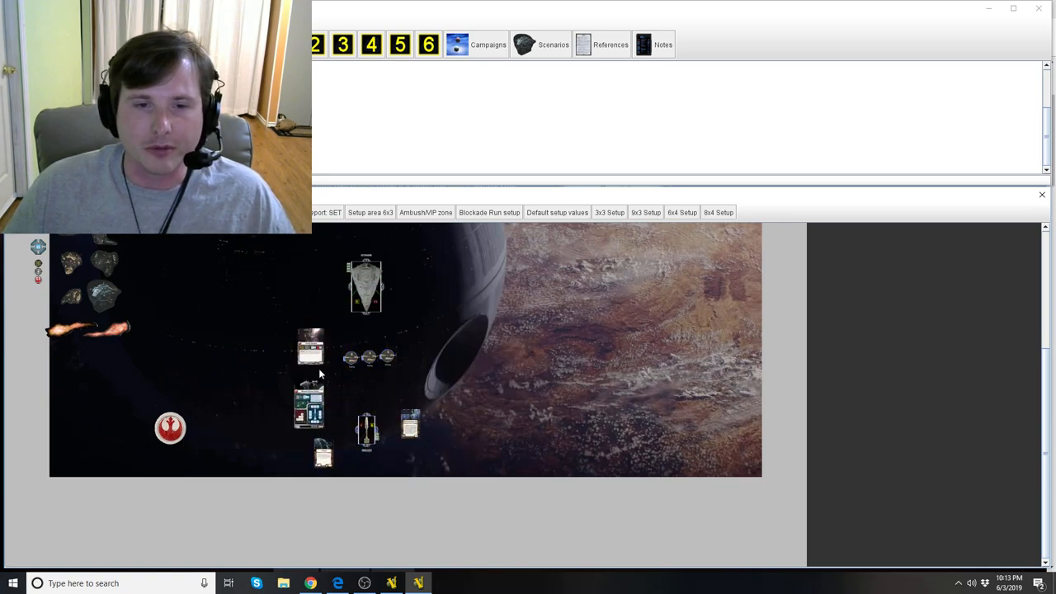
mouse_move(369, 396)
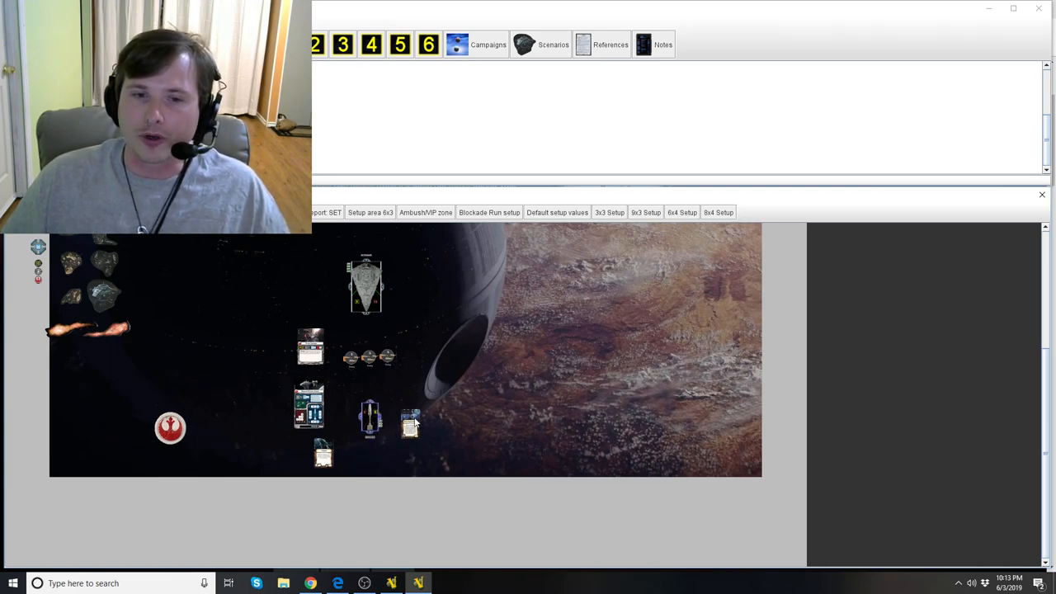
mouse_move(390, 385)
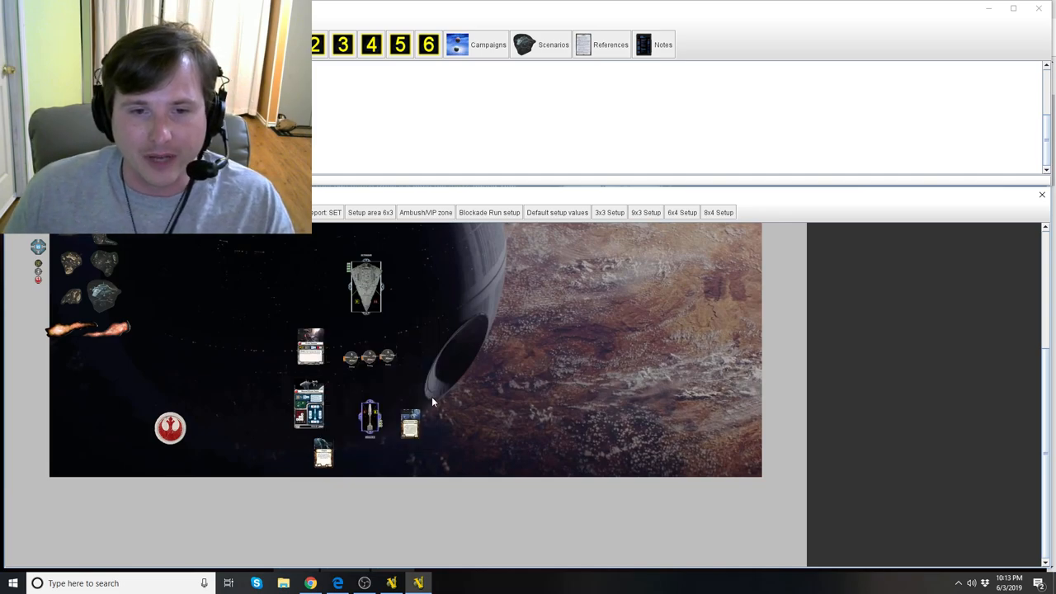
mouse_move(390, 409)
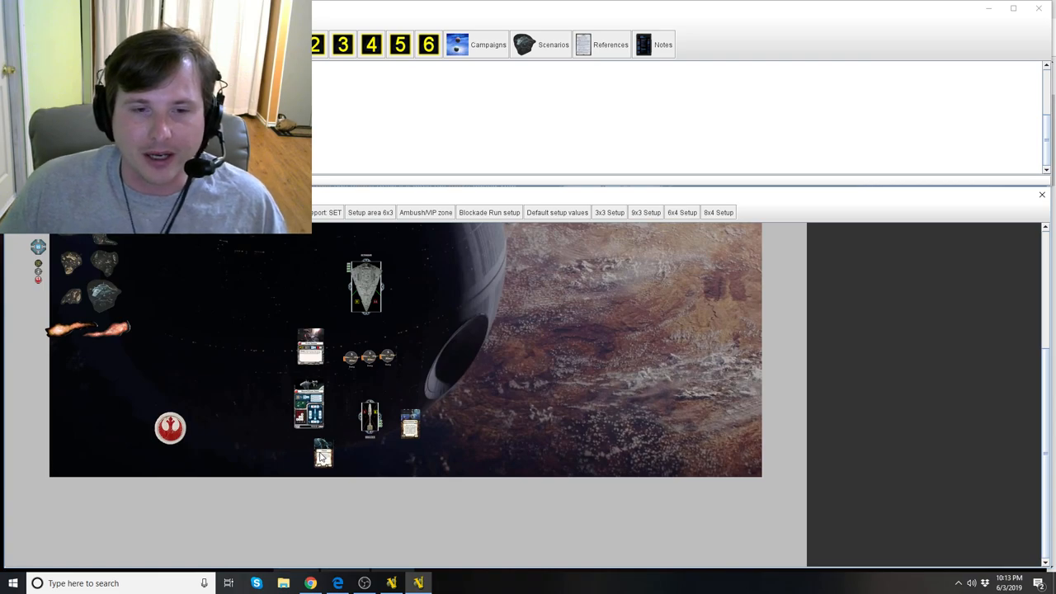
mouse_move(436, 375)
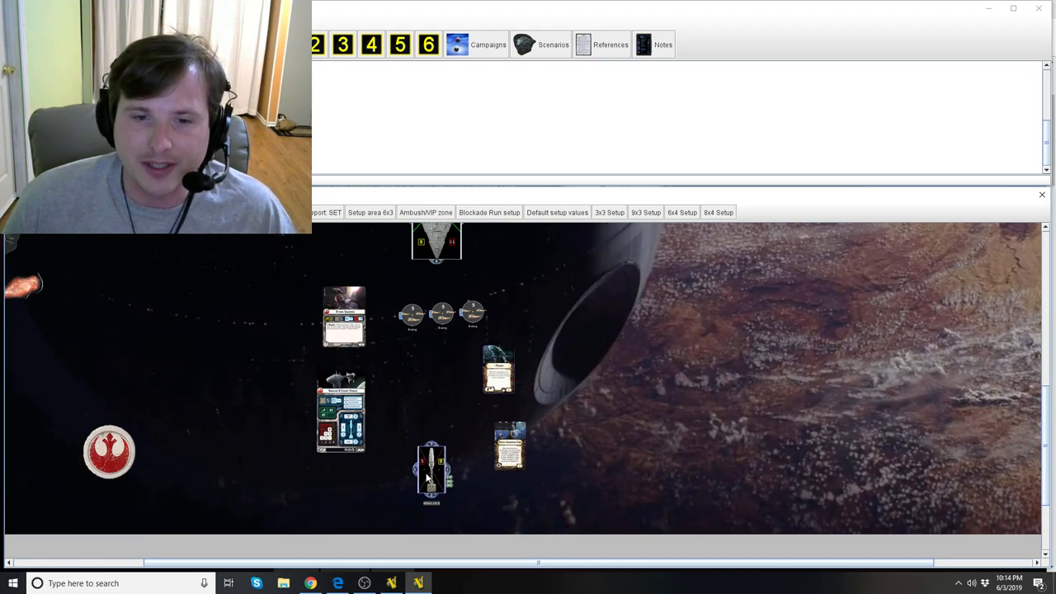
- Open VASSAL's Dice window with red, blue and black attack dice
click(433, 475)
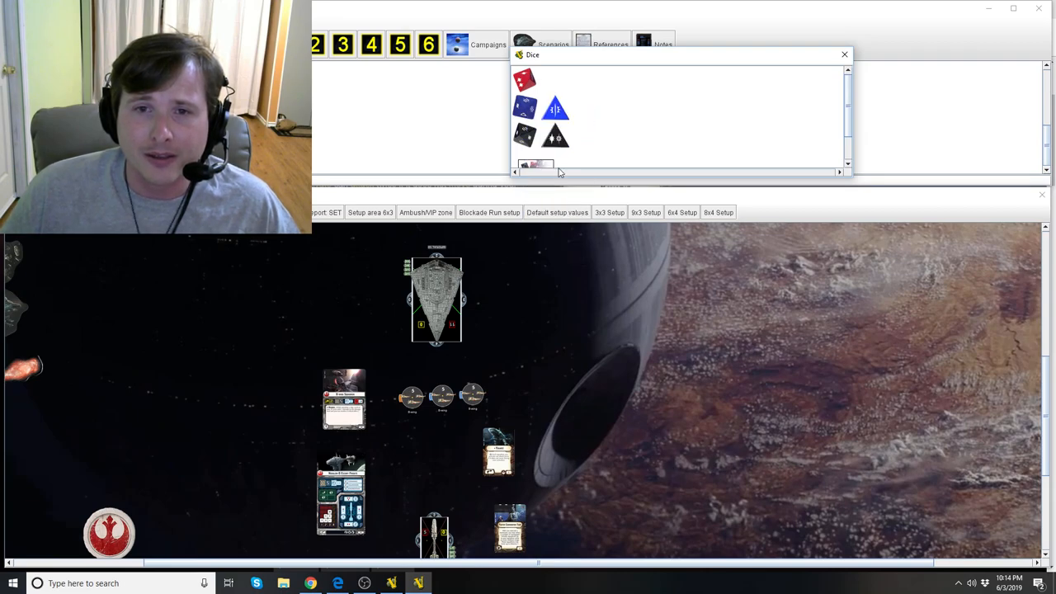
- Exhaust the Star Destroyer's second defense token and roll a blue attack die
right_click(436, 297)
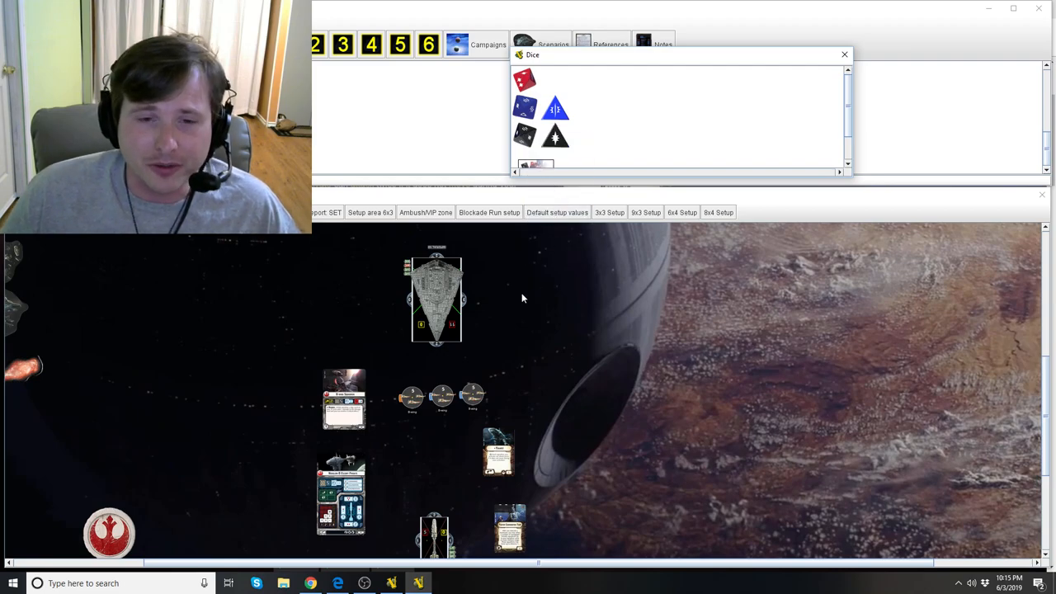
right_click(437, 309)
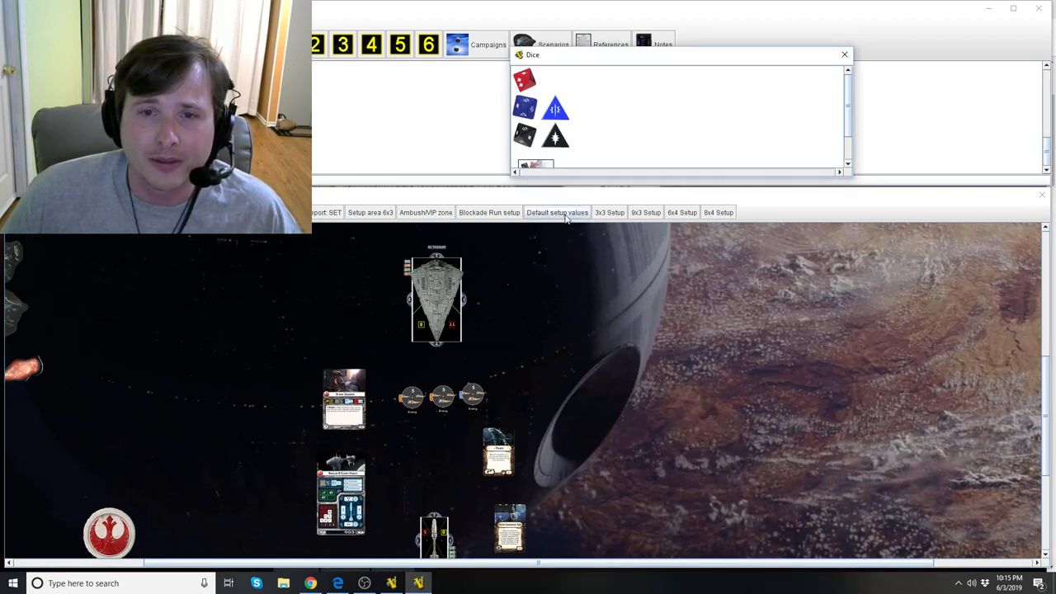
right_click(437, 305)
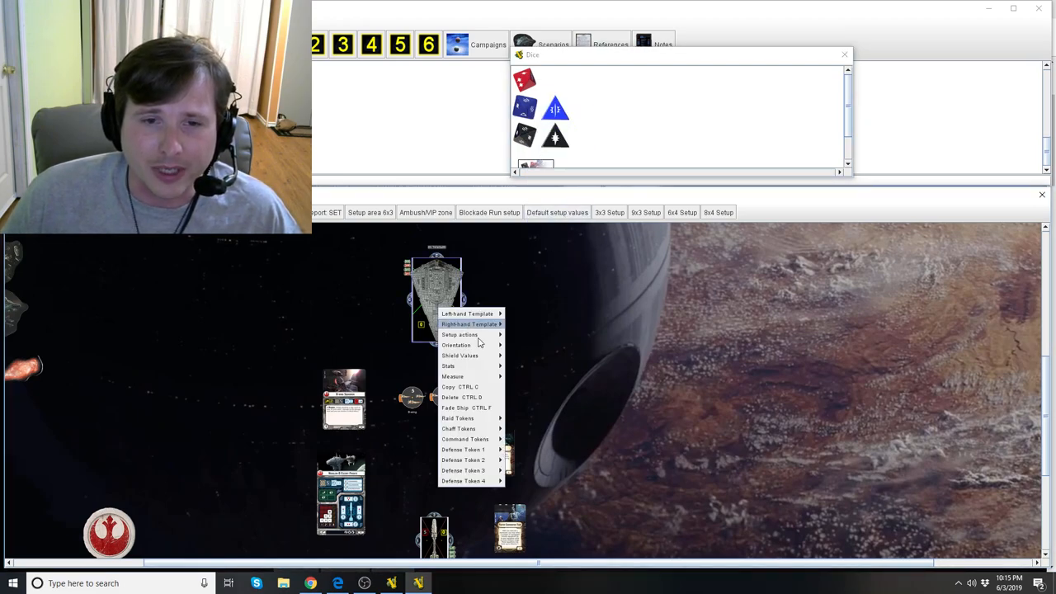
mouse_move(465, 460)
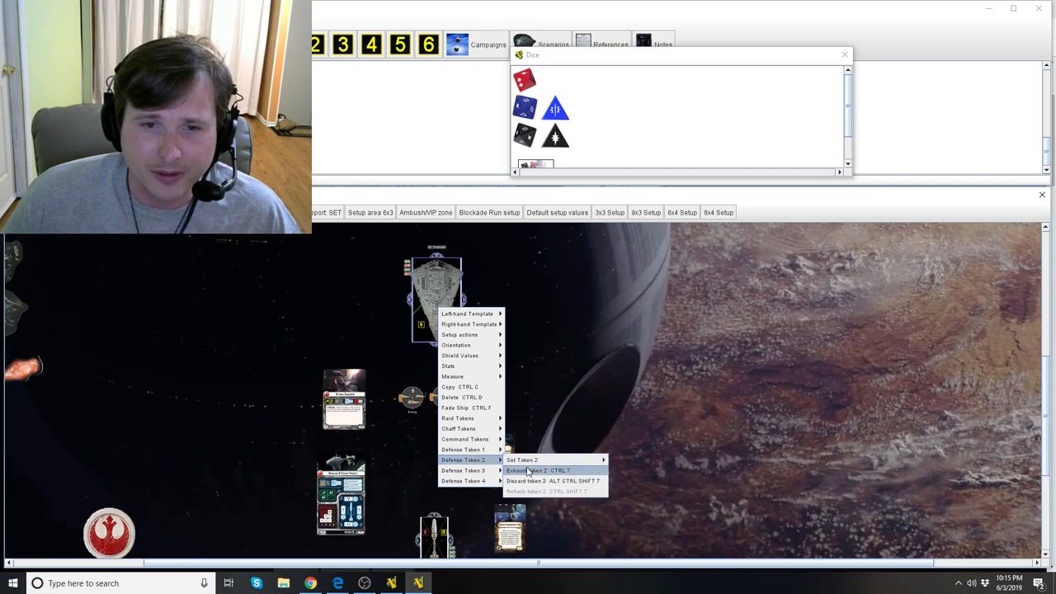
click(530, 470)
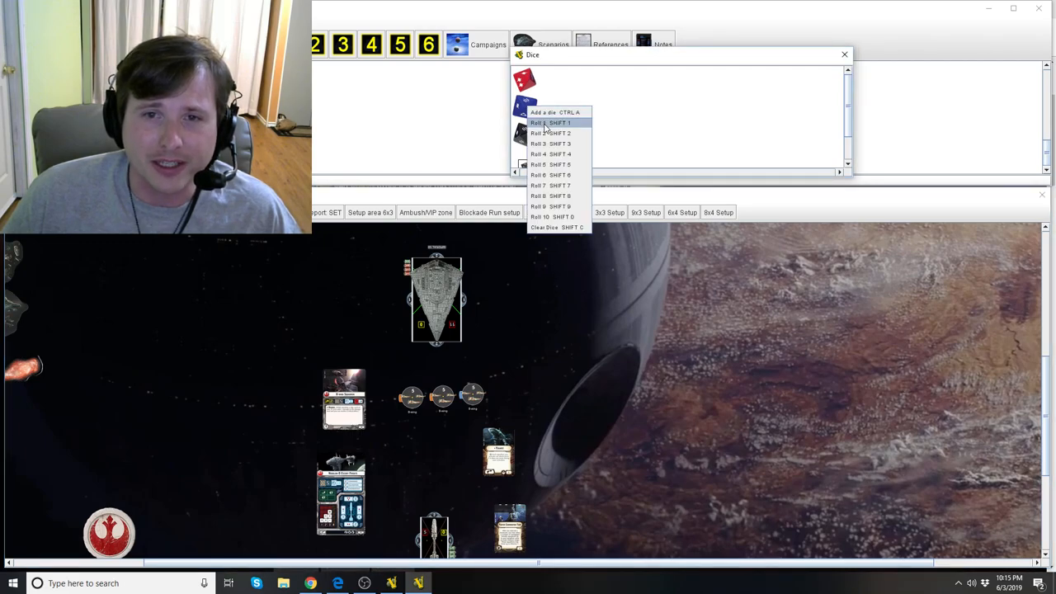
click(540, 133)
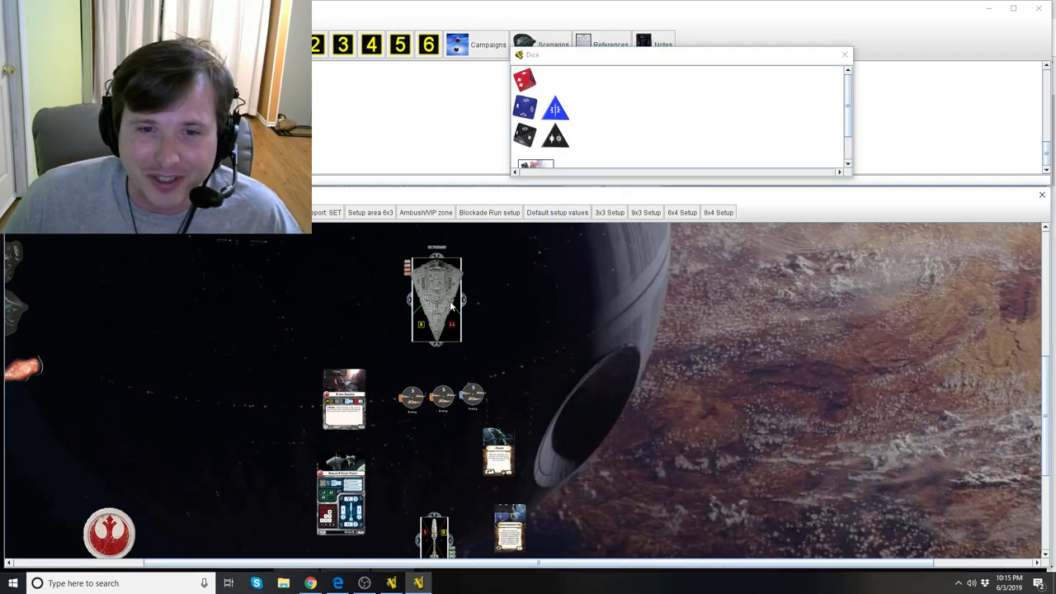
- Discard defense token 1, roll the black die, then exhaust defense token 4
right_click(437, 301)
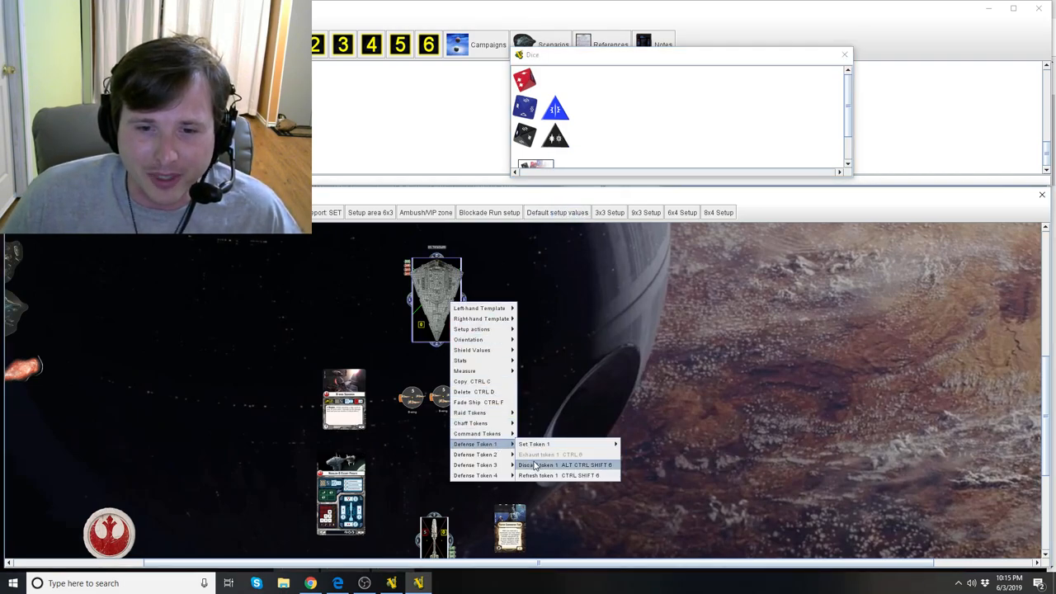
click(555, 464)
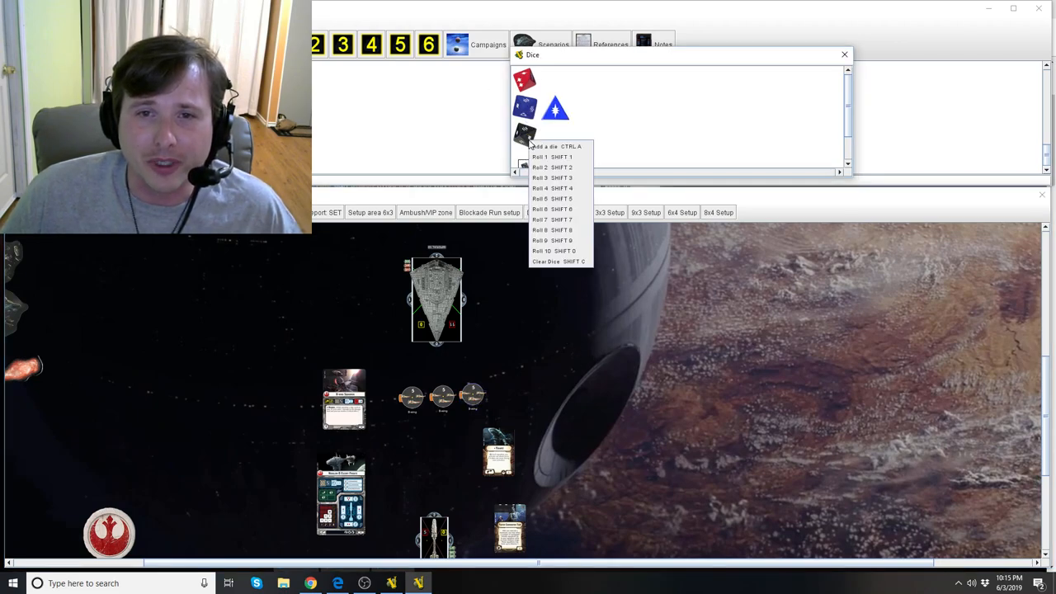
click(543, 146)
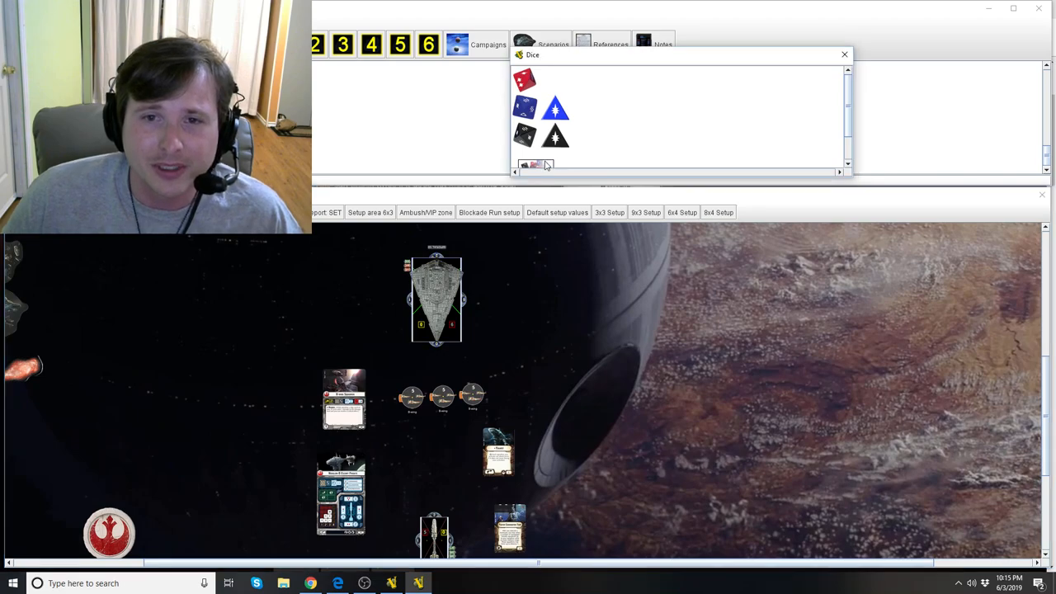
right_click(542, 165)
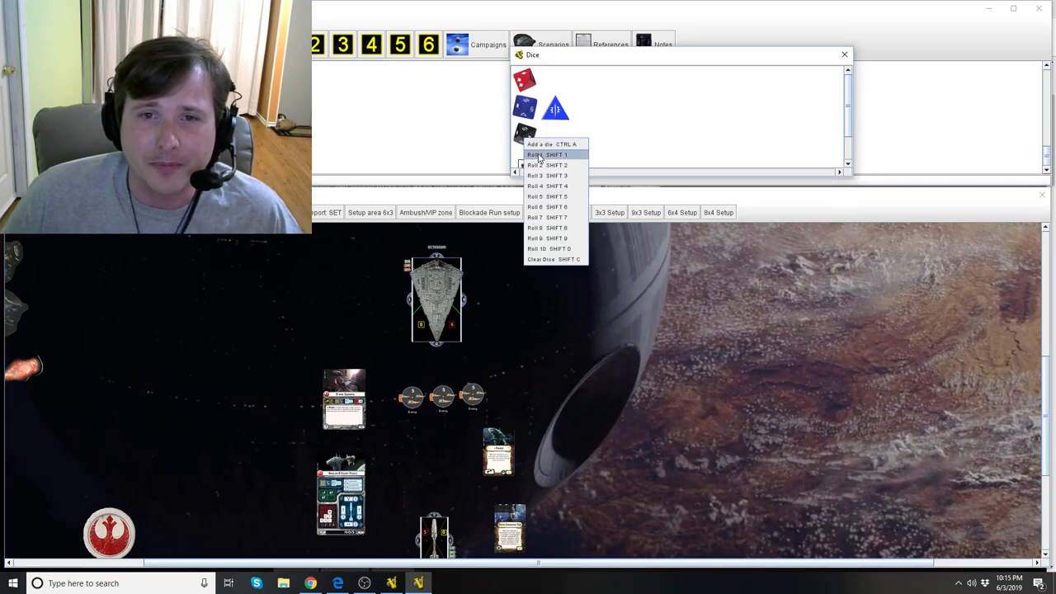
right_click(437, 297)
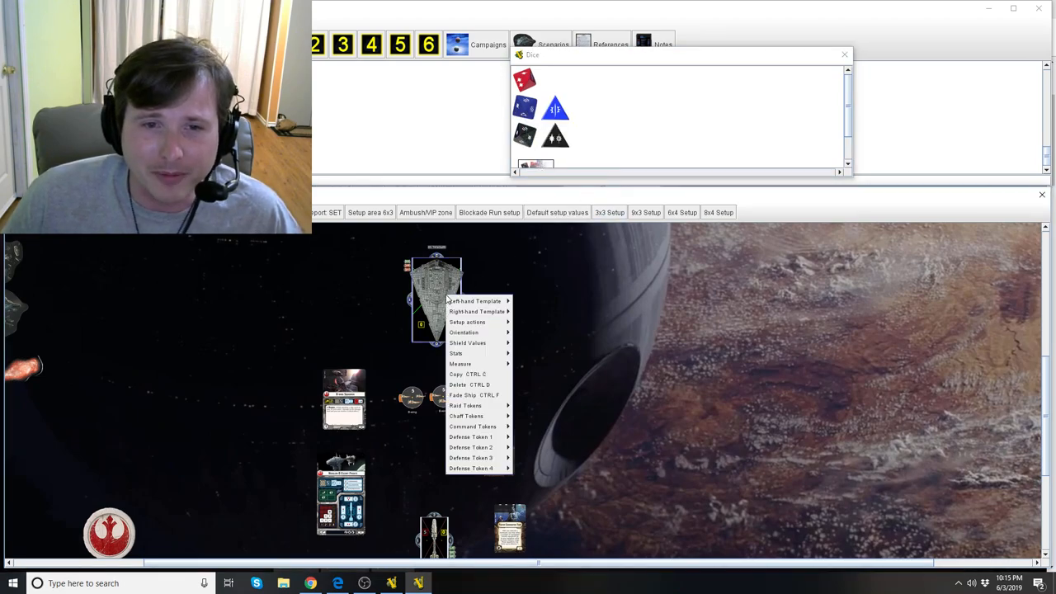
mouse_move(470, 457)
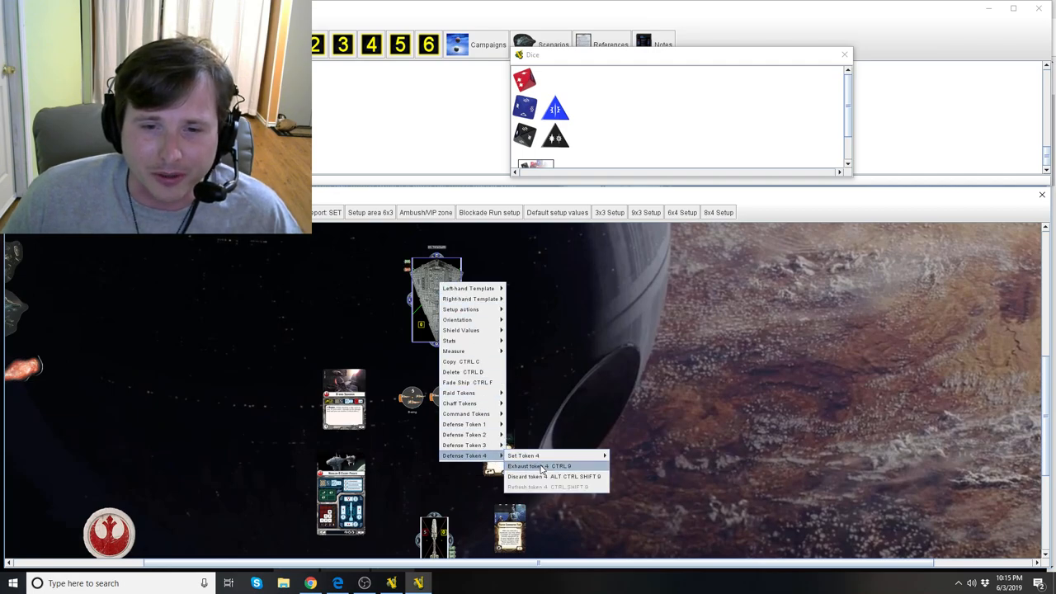
click(530, 465)
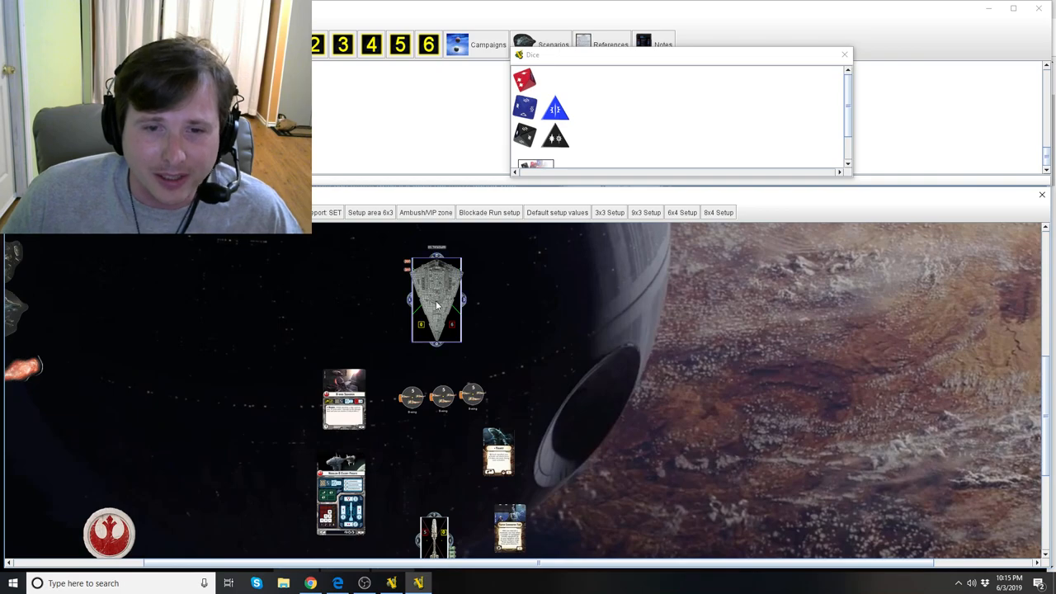
mouse_move(592, 328)
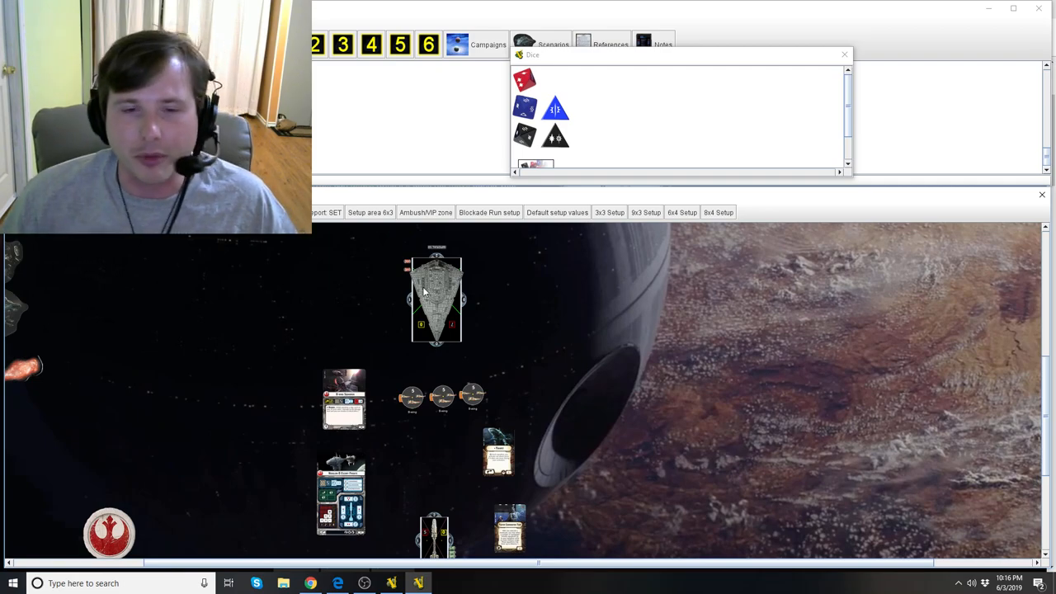
mouse_move(466, 333)
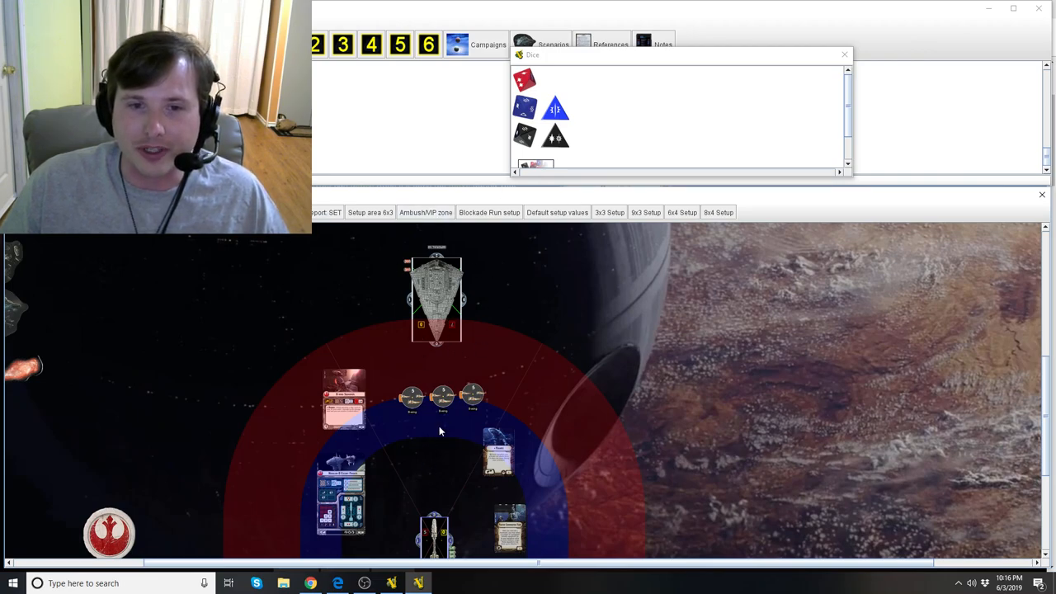
mouse_move(507, 307)
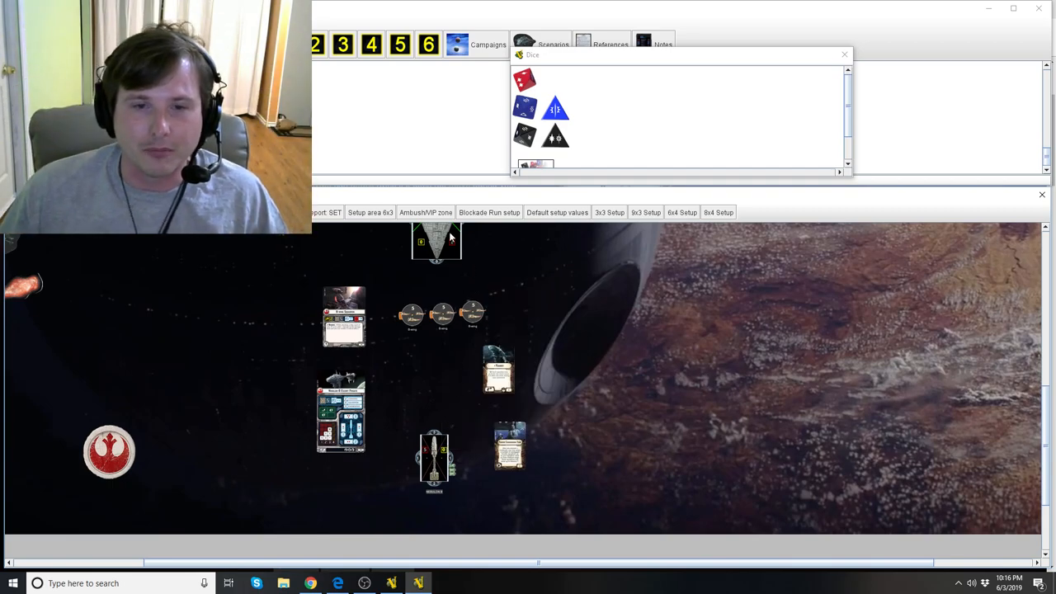
mouse_move(441, 368)
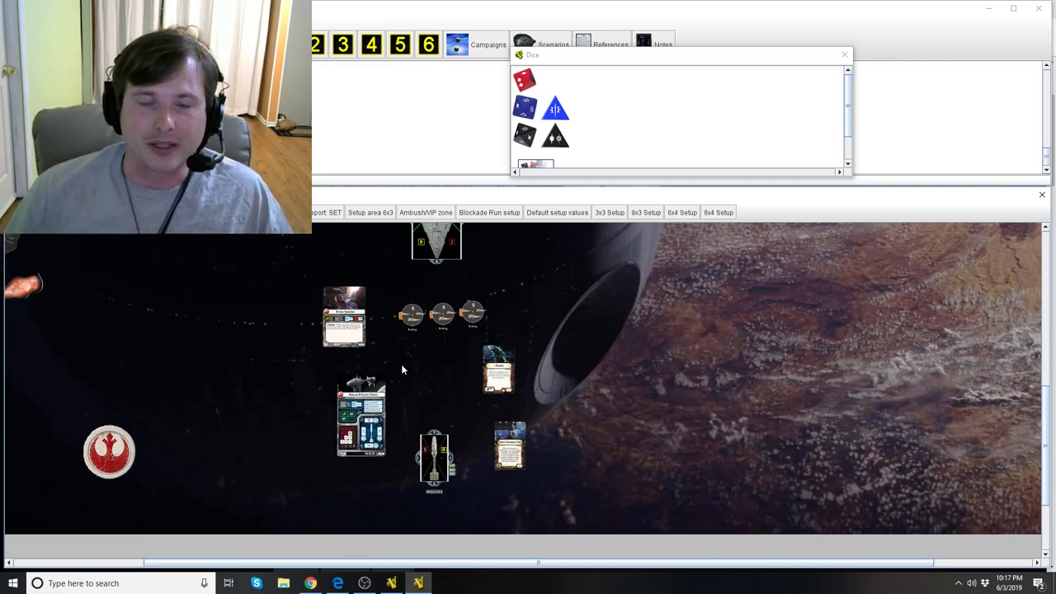
mouse_move(402, 351)
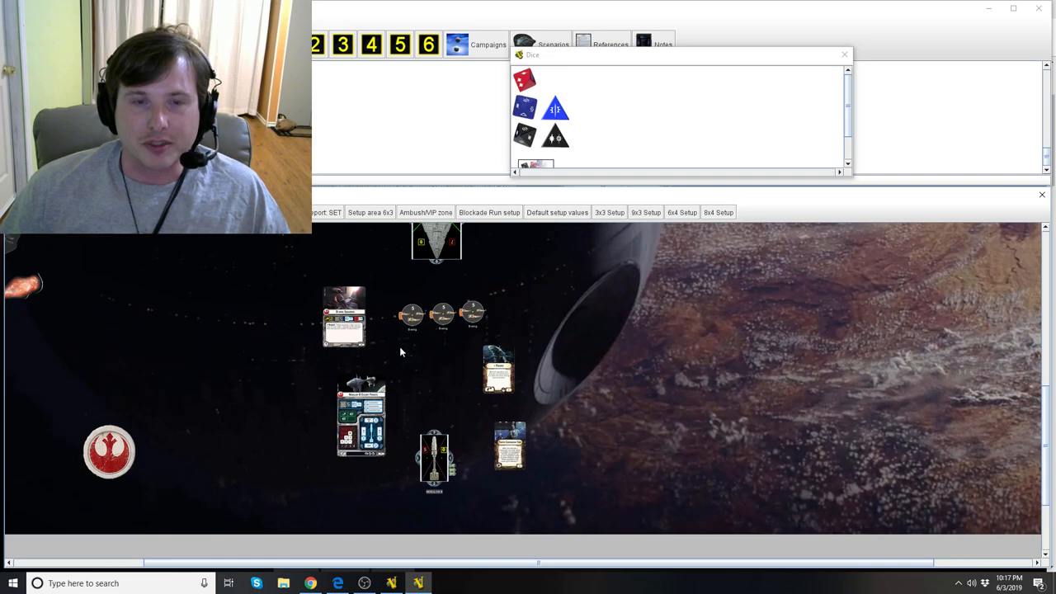
mouse_move(445, 358)
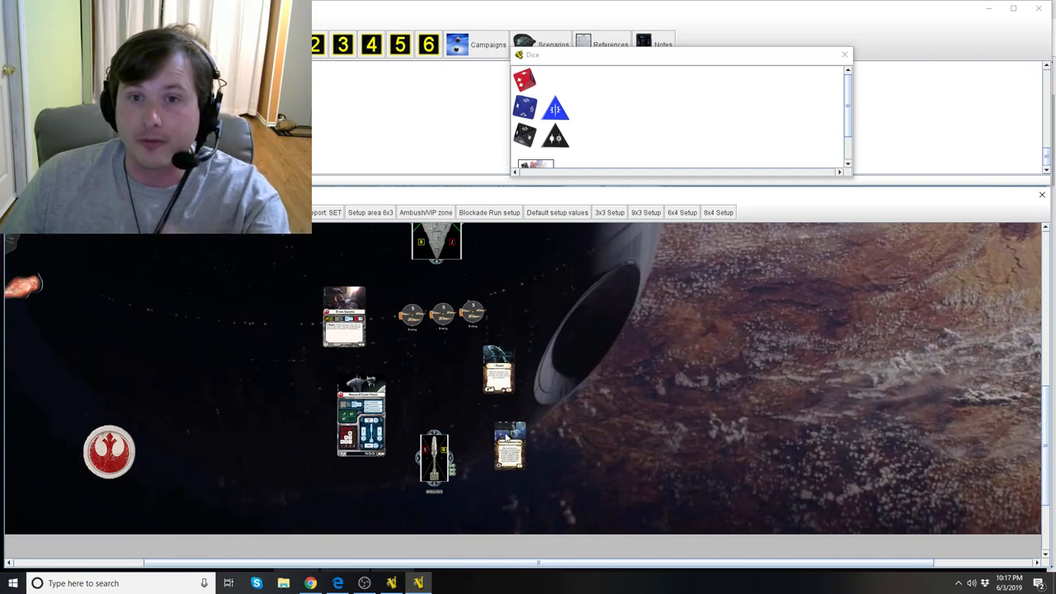
mouse_move(454, 336)
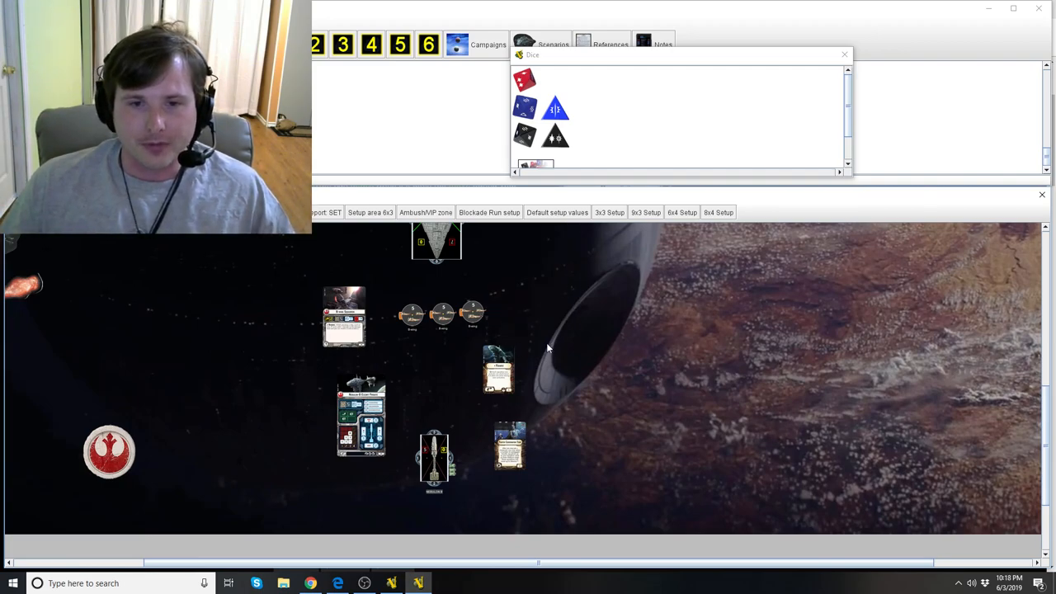
mouse_move(534, 356)
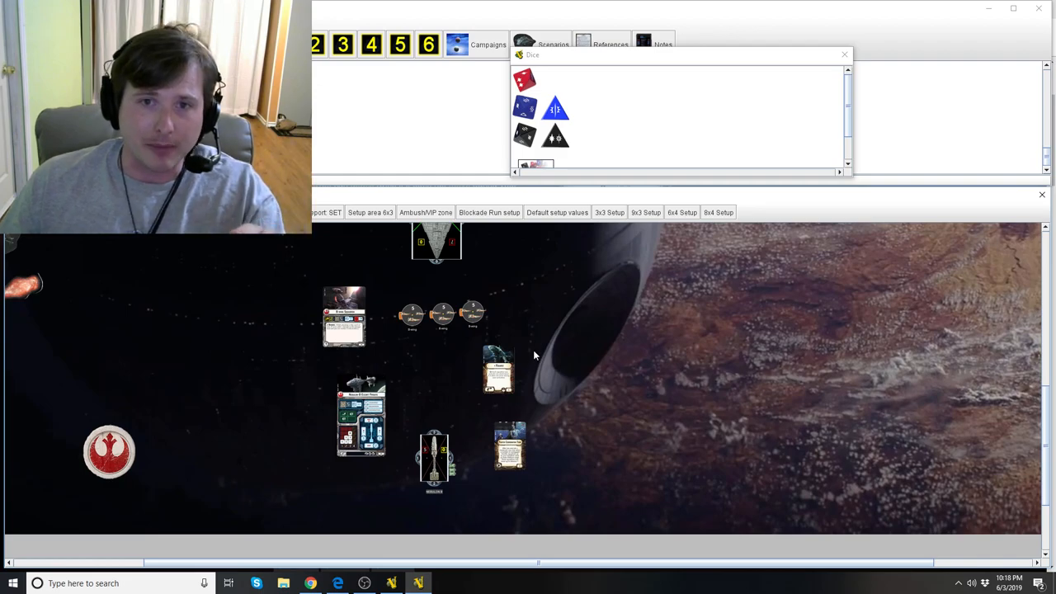